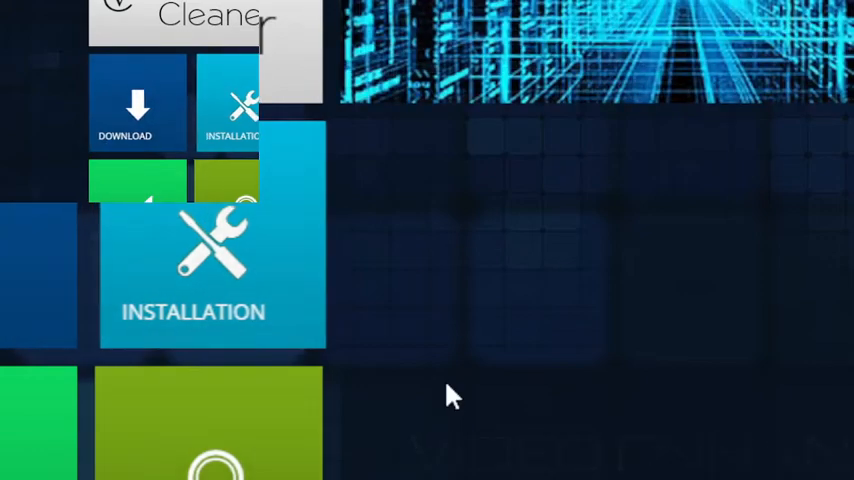
scroll("down", 3)
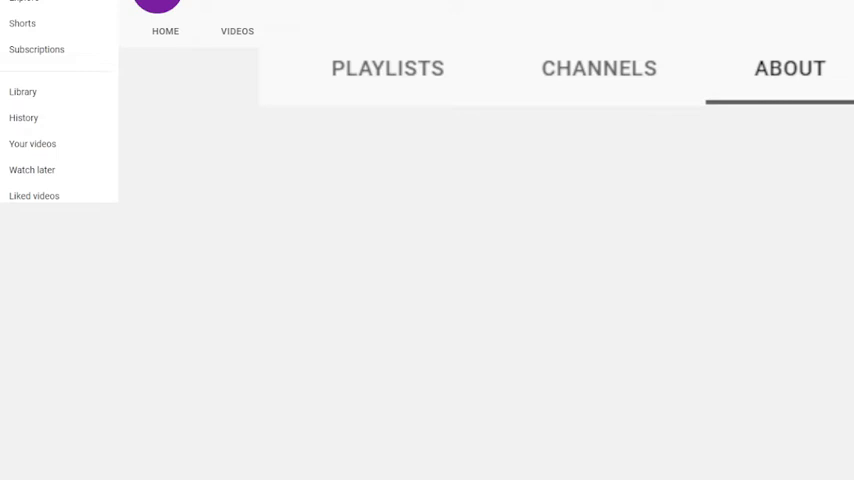
mouse_move(226, 8)
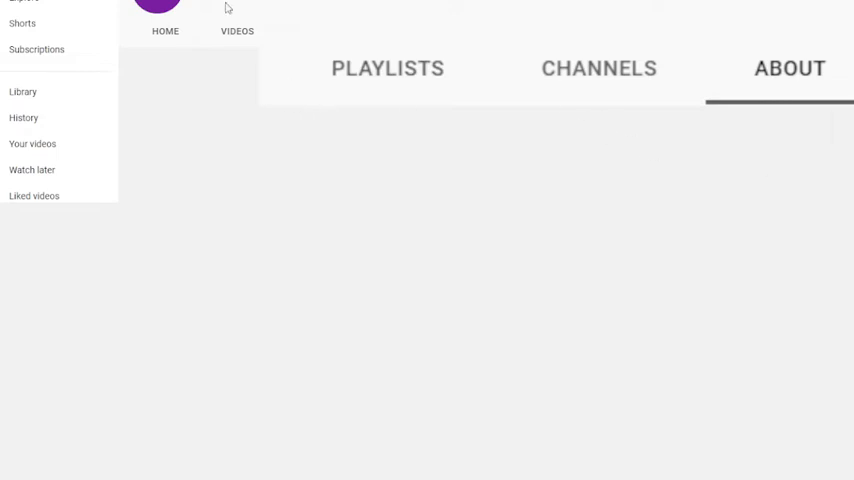